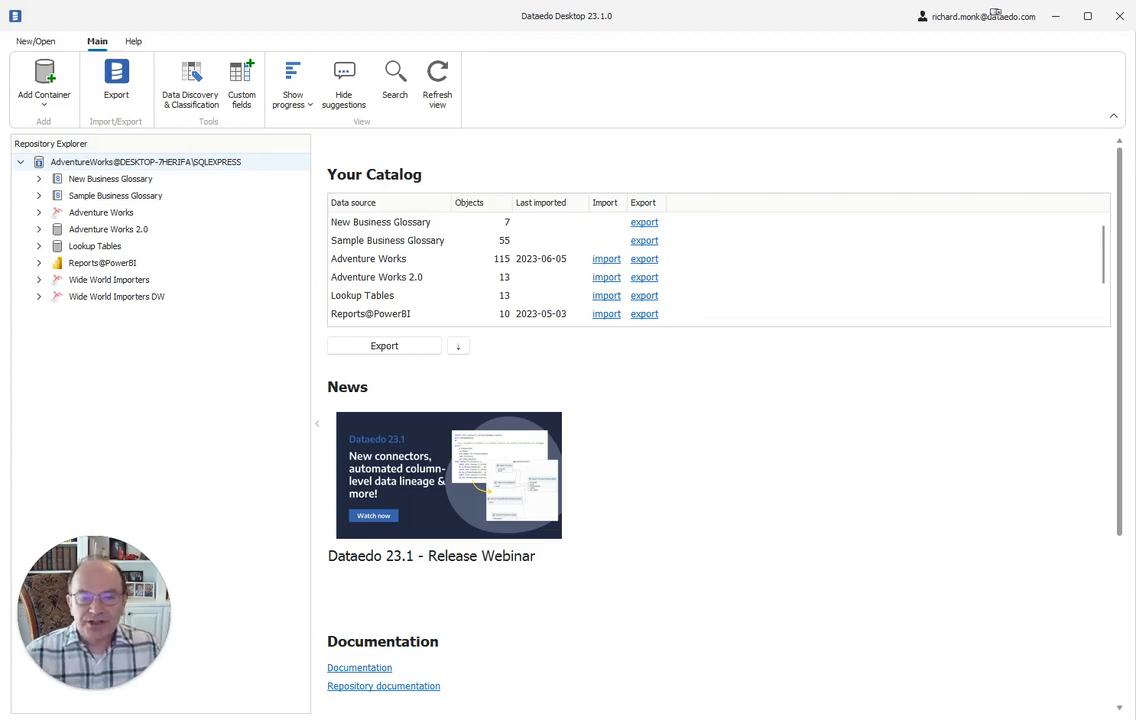
mouse_move(1127, 325)
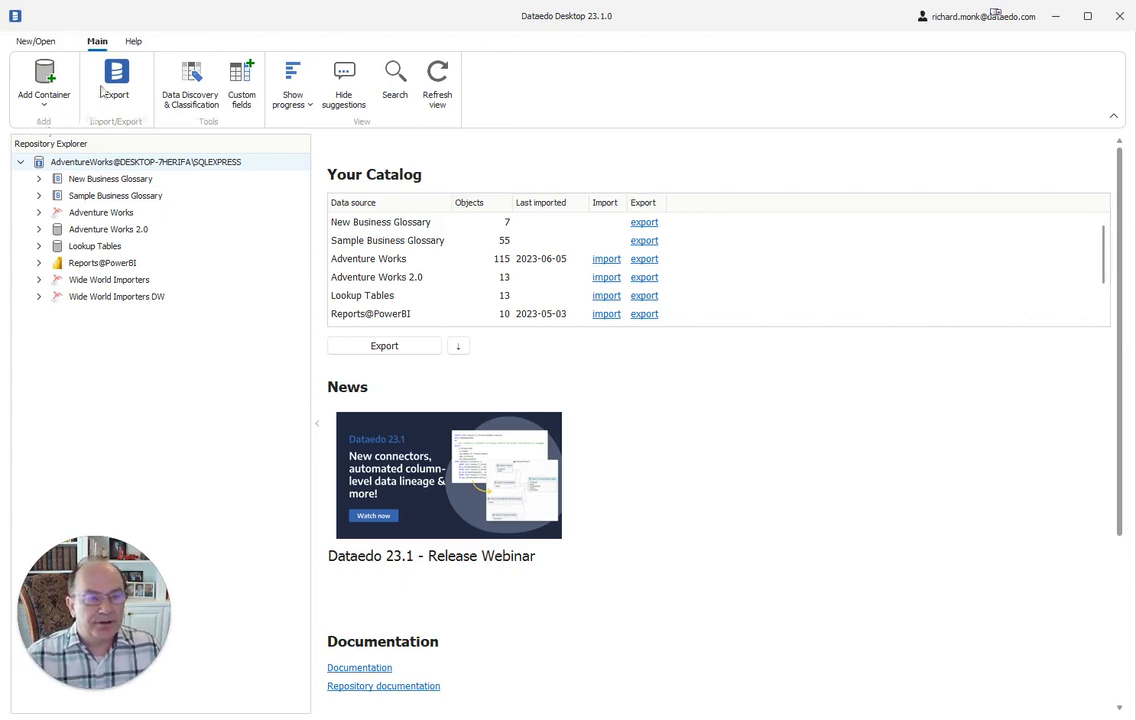
mouse_move(38, 99)
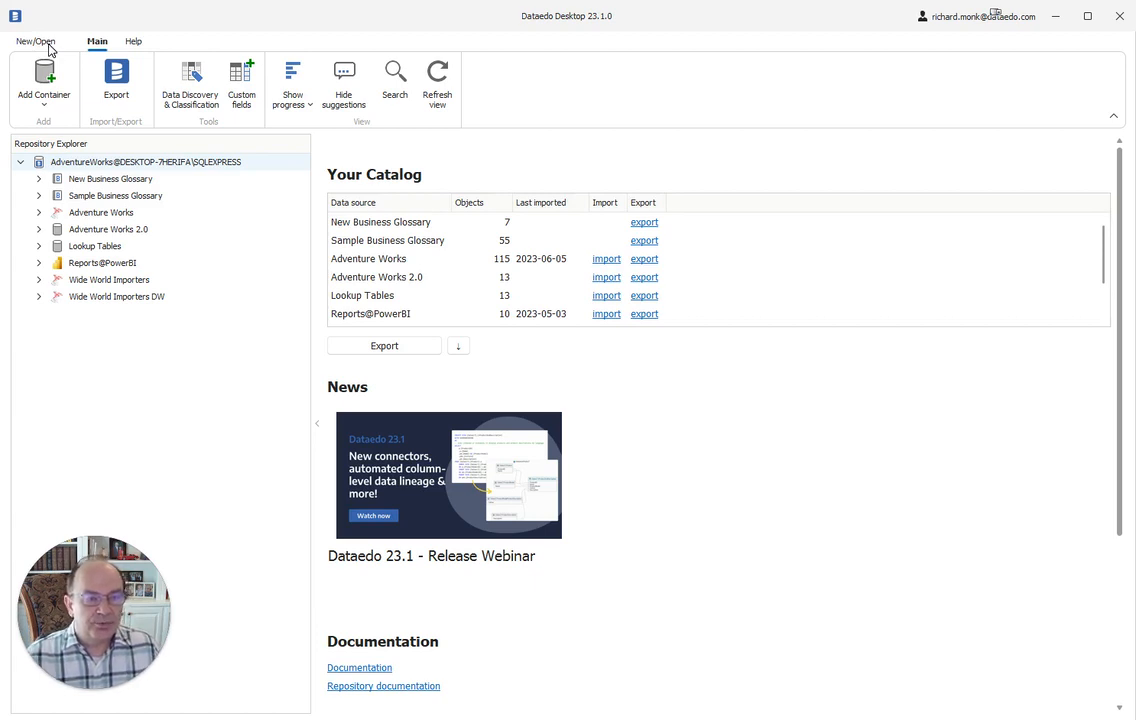
mouse_move(48, 103)
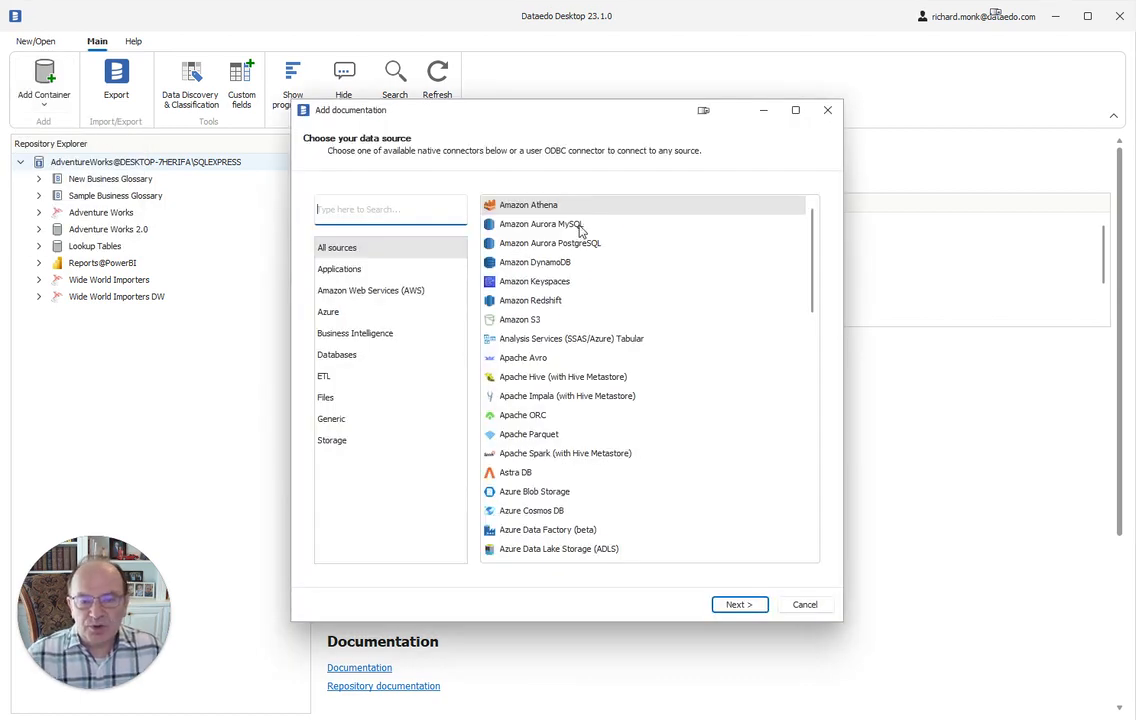
mouse_move(745, 310)
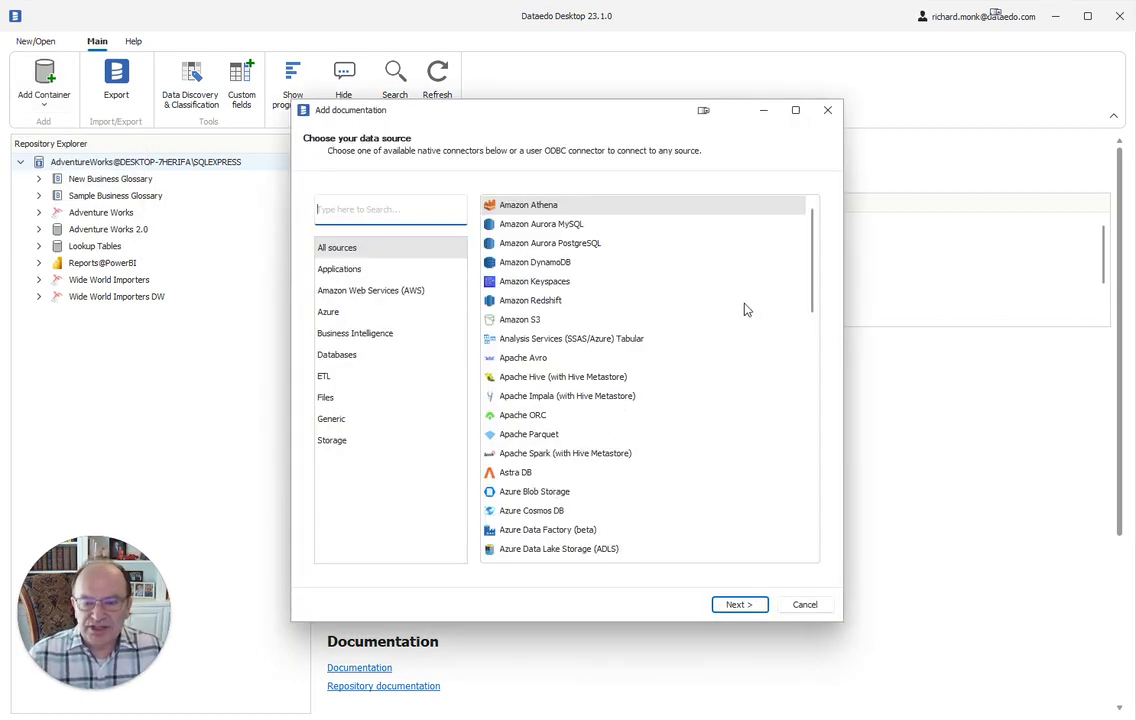
Browse the data sources, filtering to Generic then All sources, and reach SQL Server
scroll("down", 3)
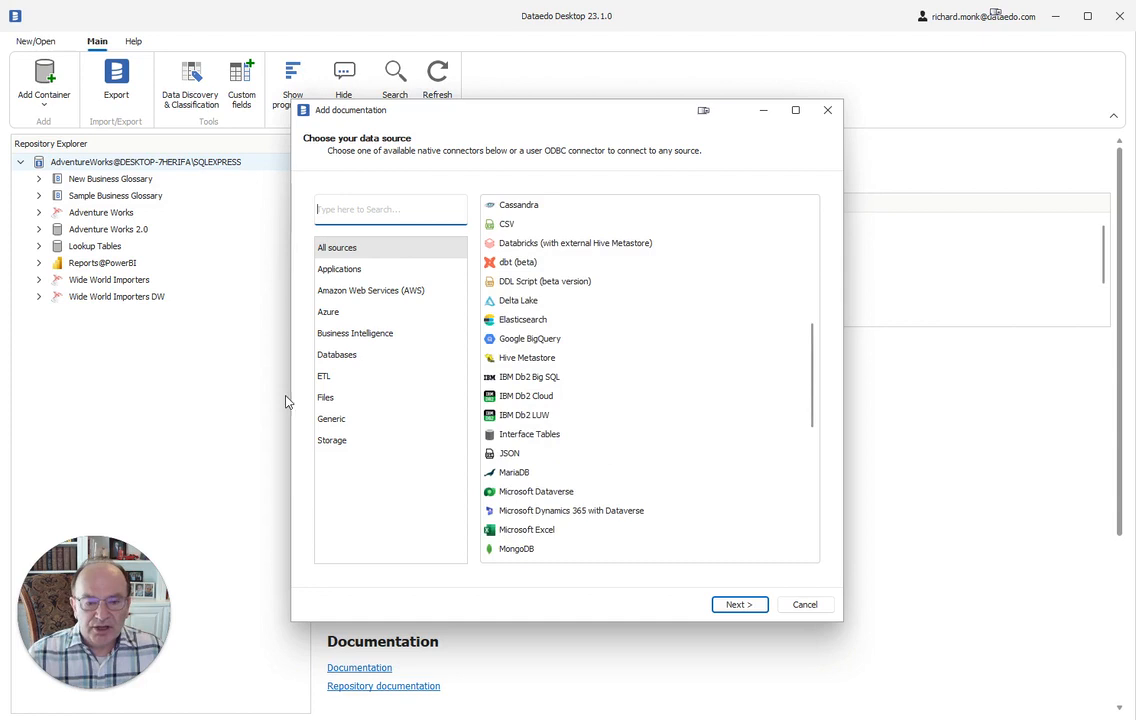
left_click(331, 418)
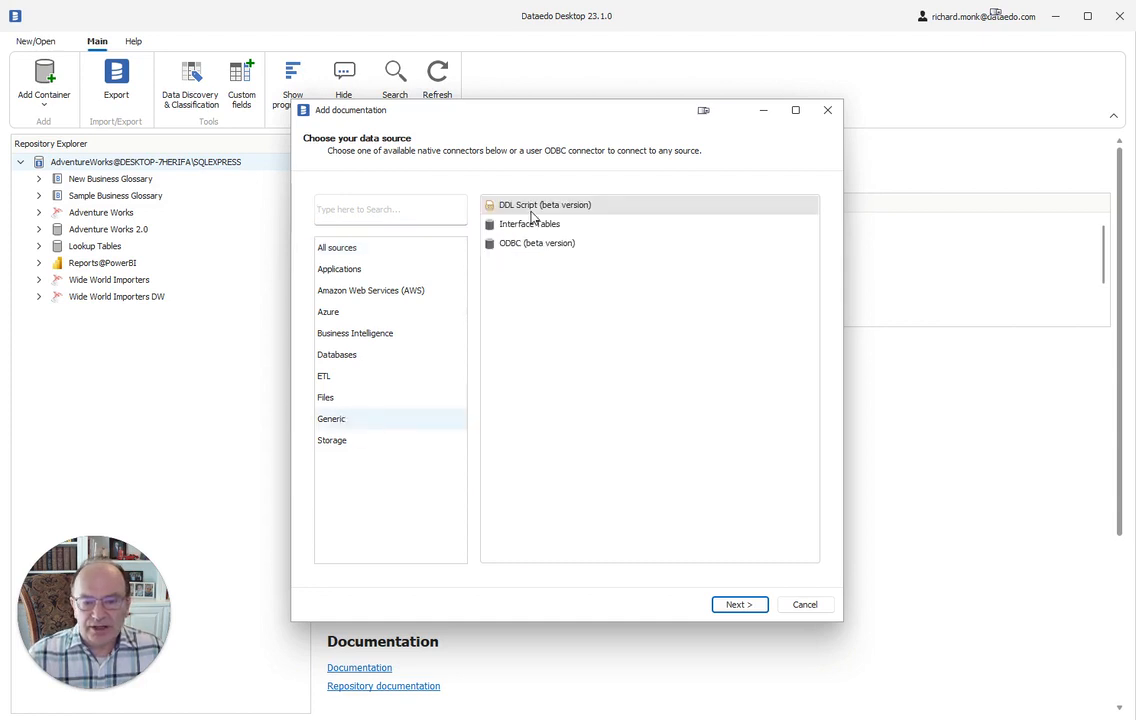
mouse_move(501, 252)
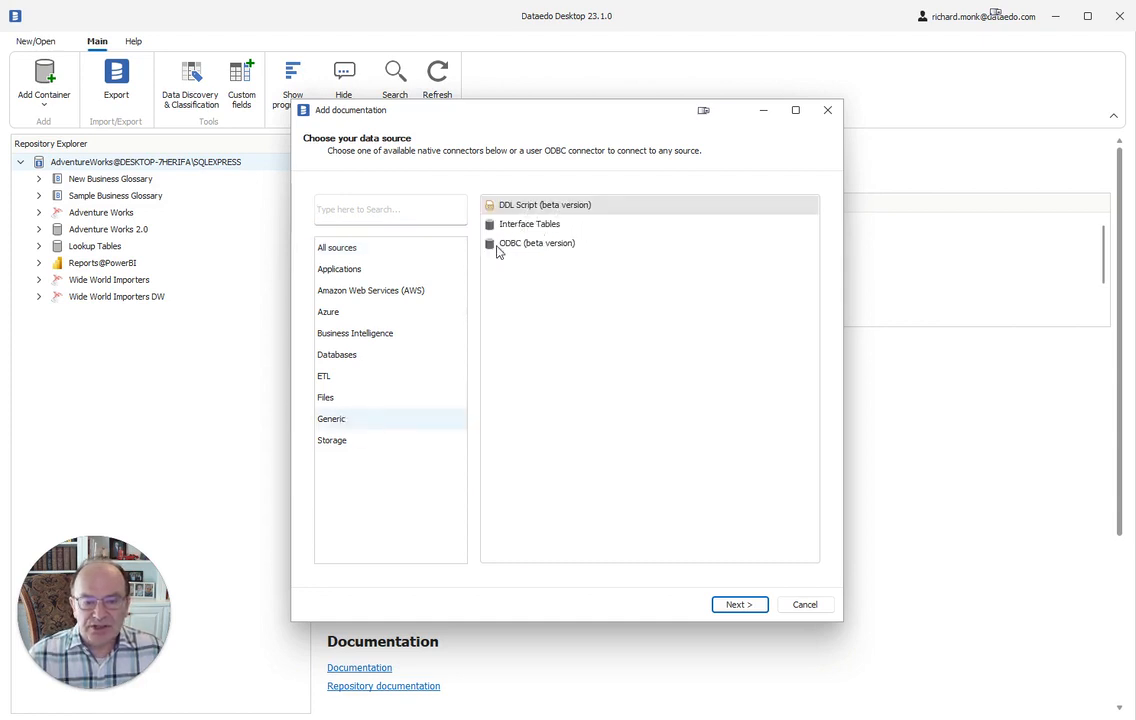
left_click(337, 247)
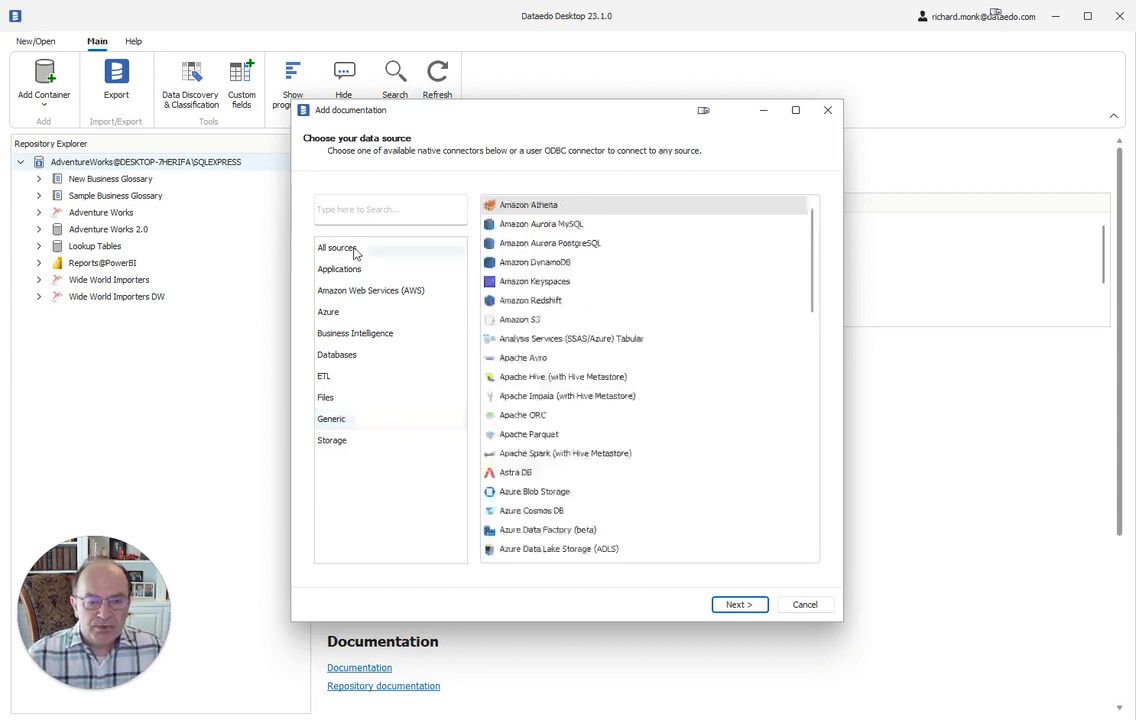
scroll("down", 3)
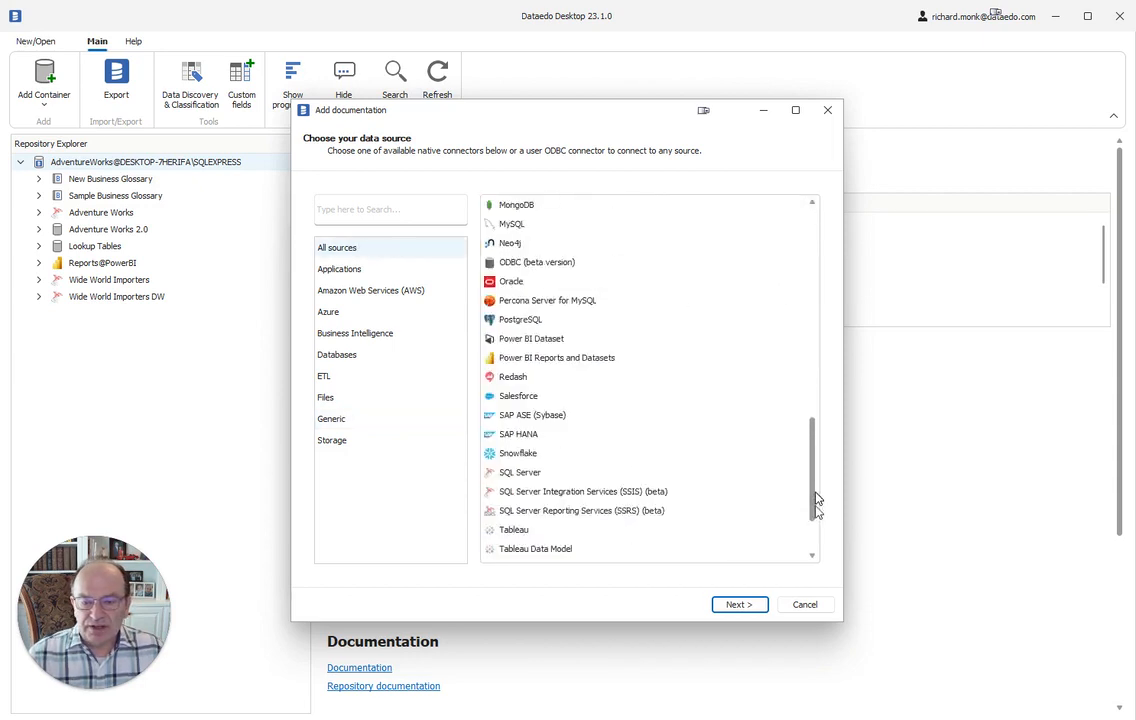
scroll("down", 3)
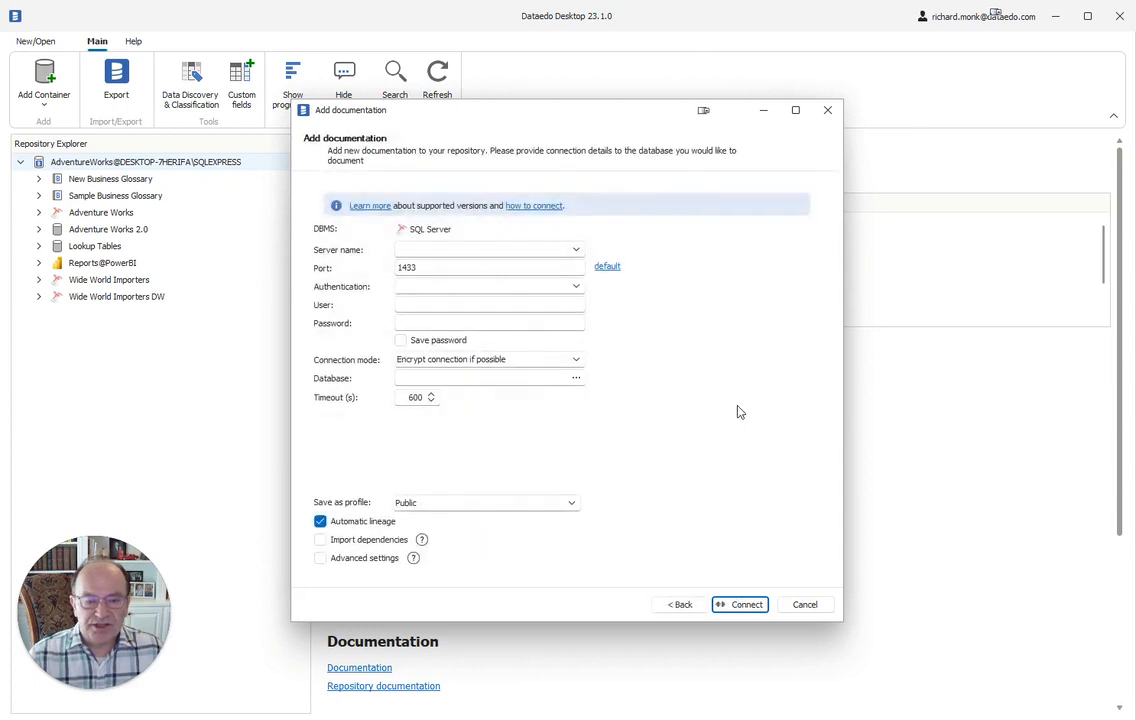
mouse_move(437, 297)
type("DESKTOP-7HERIFA\\SQLEXPRESS")
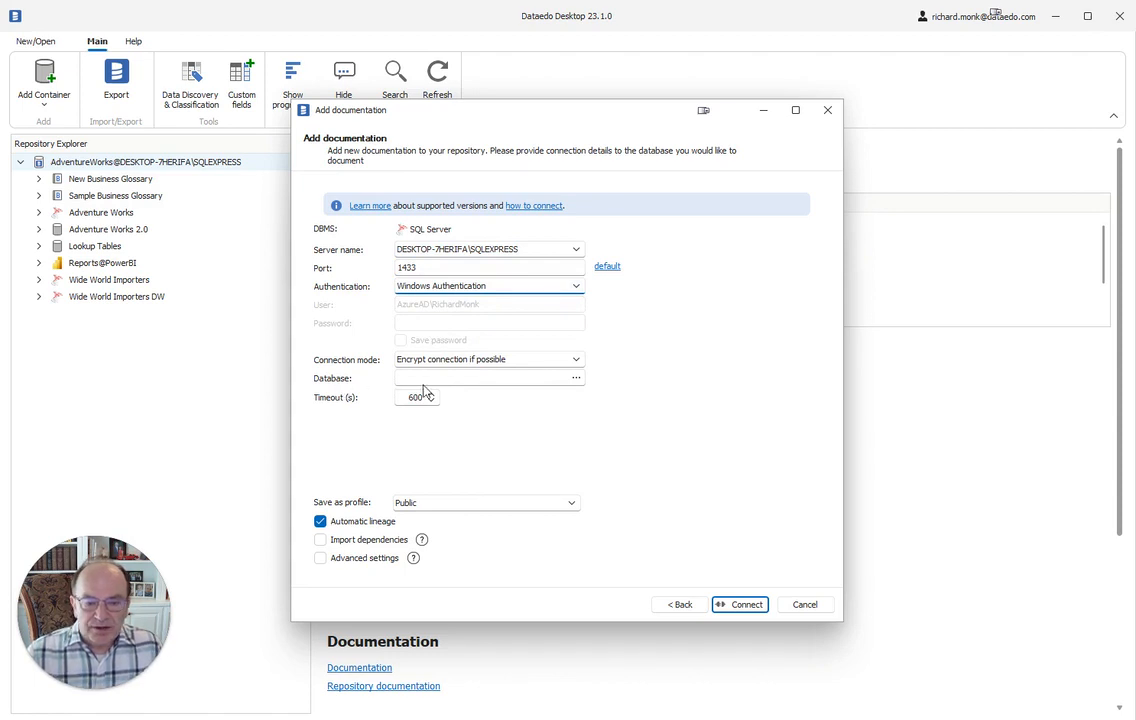
Connect to AdventureWorks2019 on DESKTOP-7HERIFA\SQLEXPRESS using Windows Authentication
left_click(576, 378)
type("AdventureWorks2019")
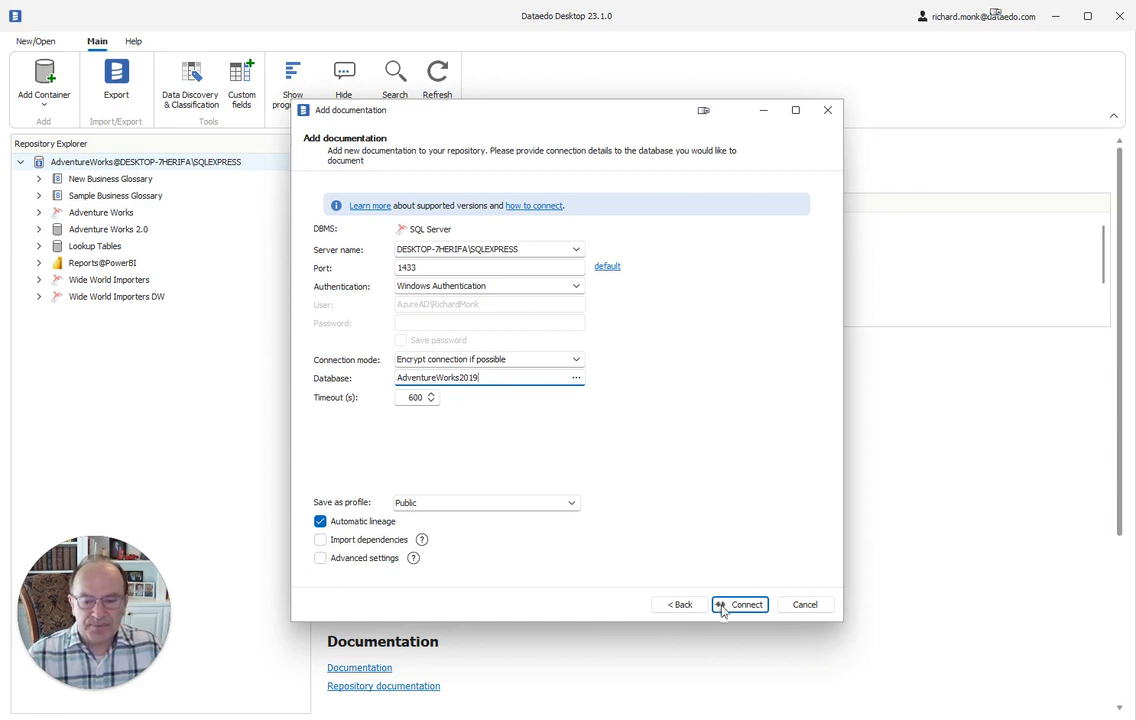
left_click(740, 604)
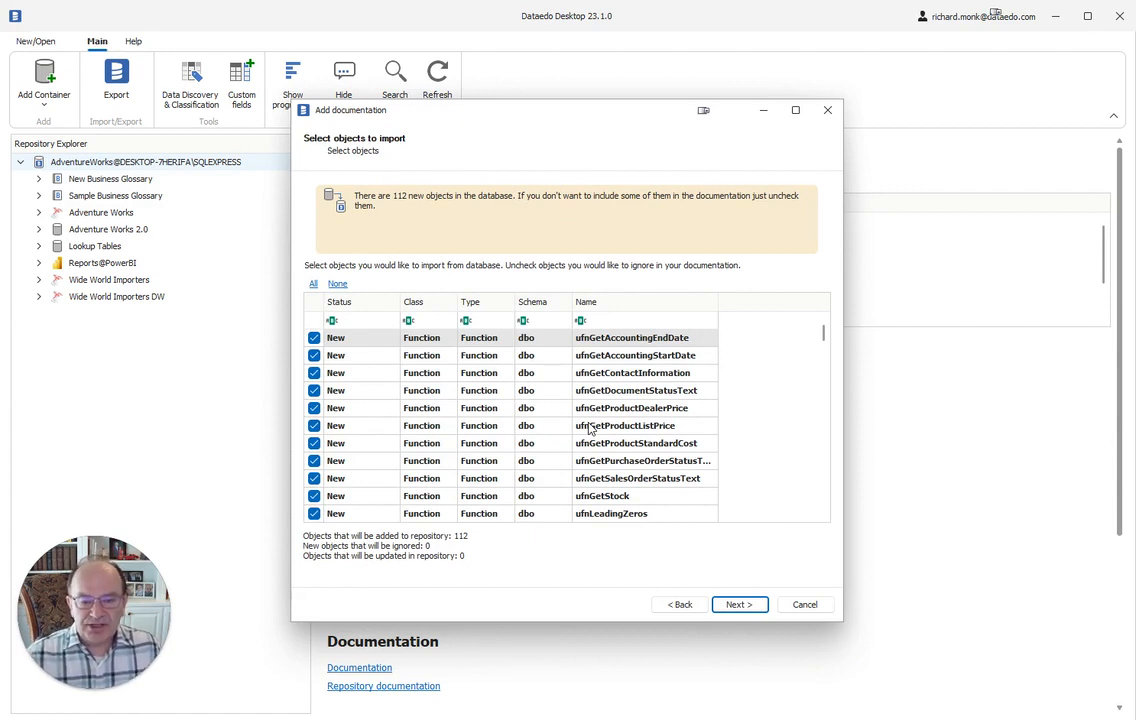
mouse_move(427, 399)
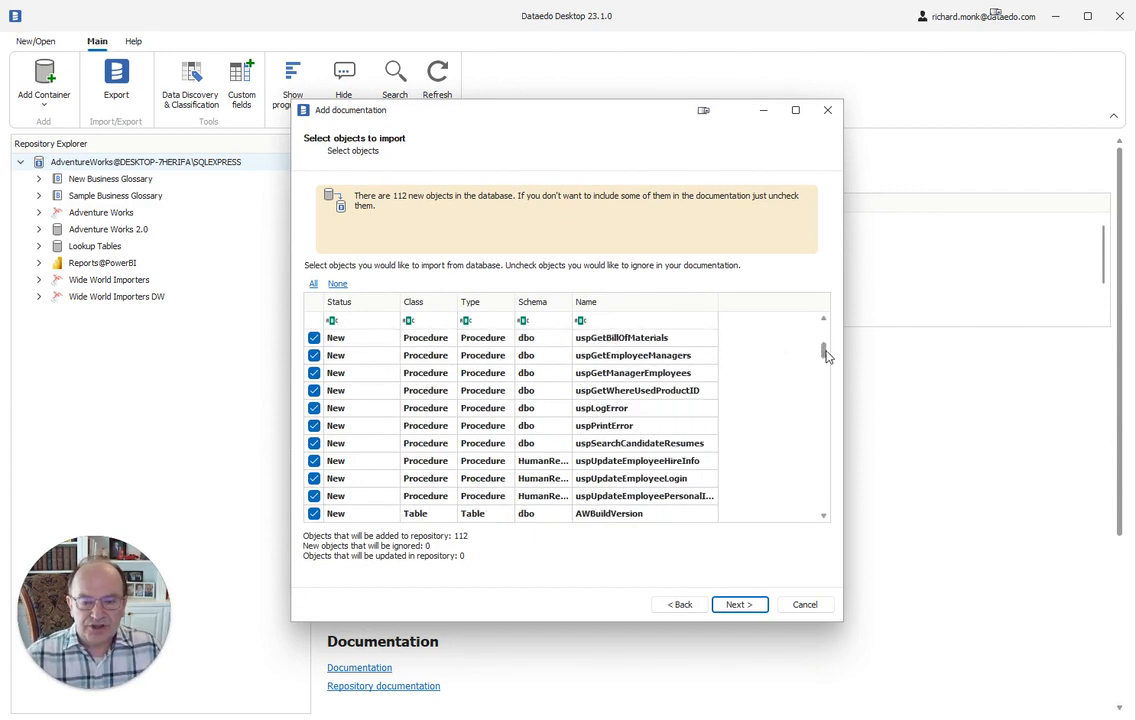
Keep all 112 objects selected after toggling functions, and continue to the title step
scroll("down", 3)
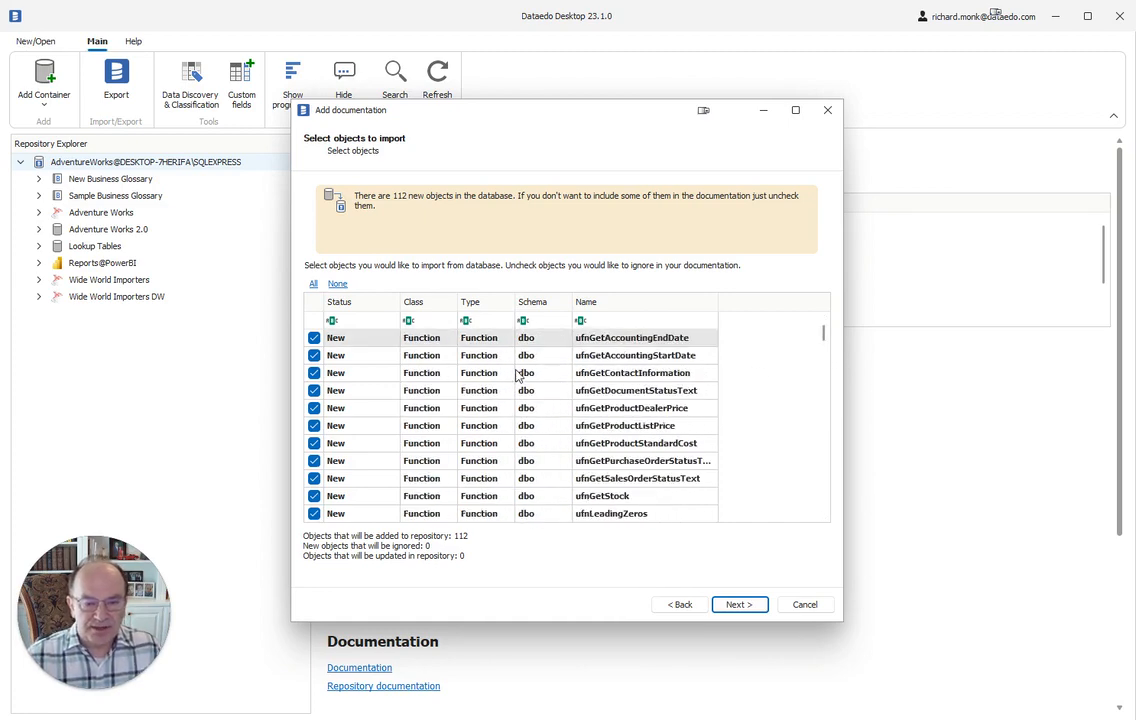
left_click(314, 337)
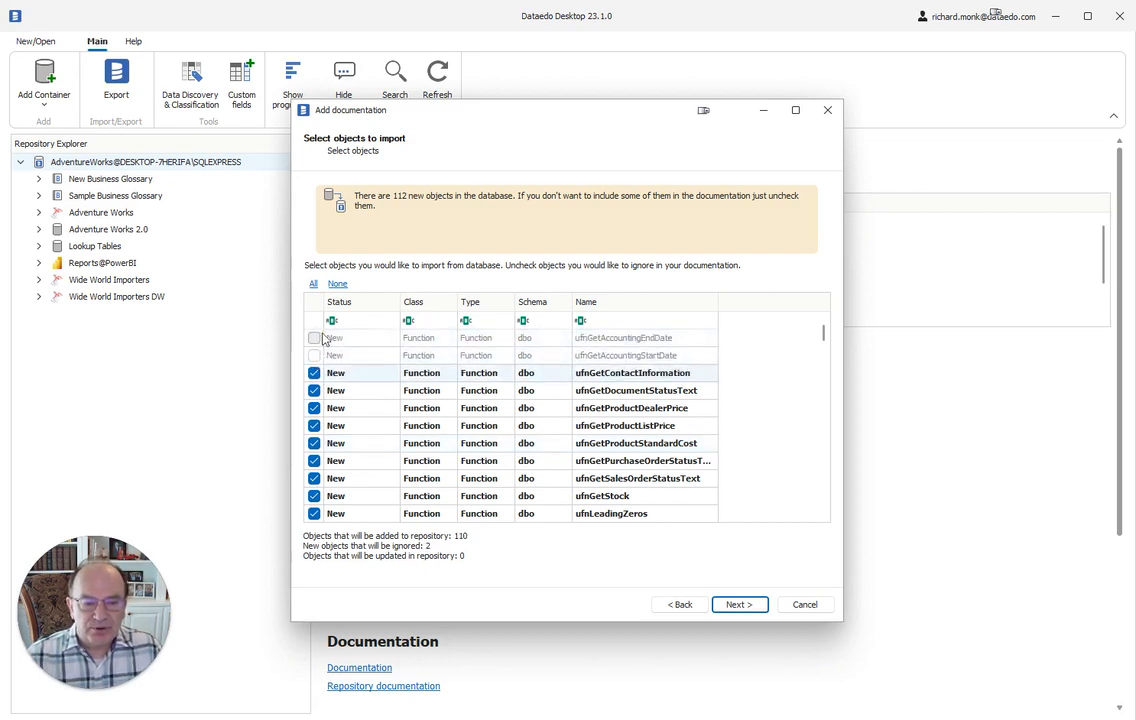
left_click(314, 337)
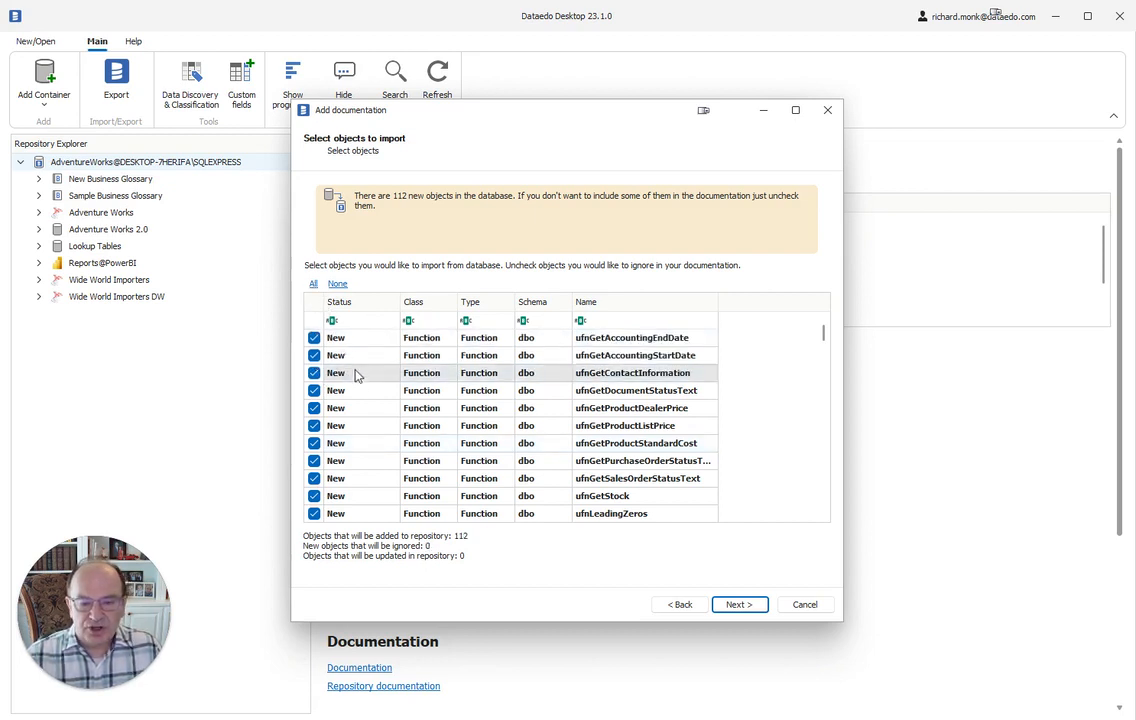
left_click(738, 604)
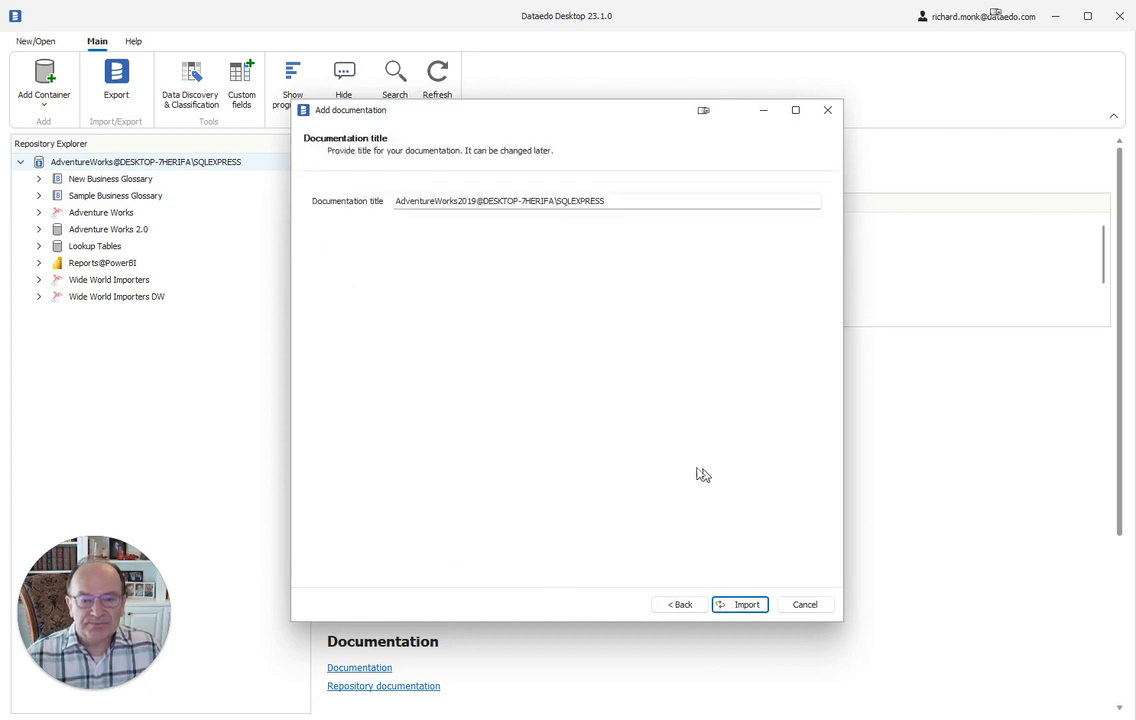
mouse_move(558, 363)
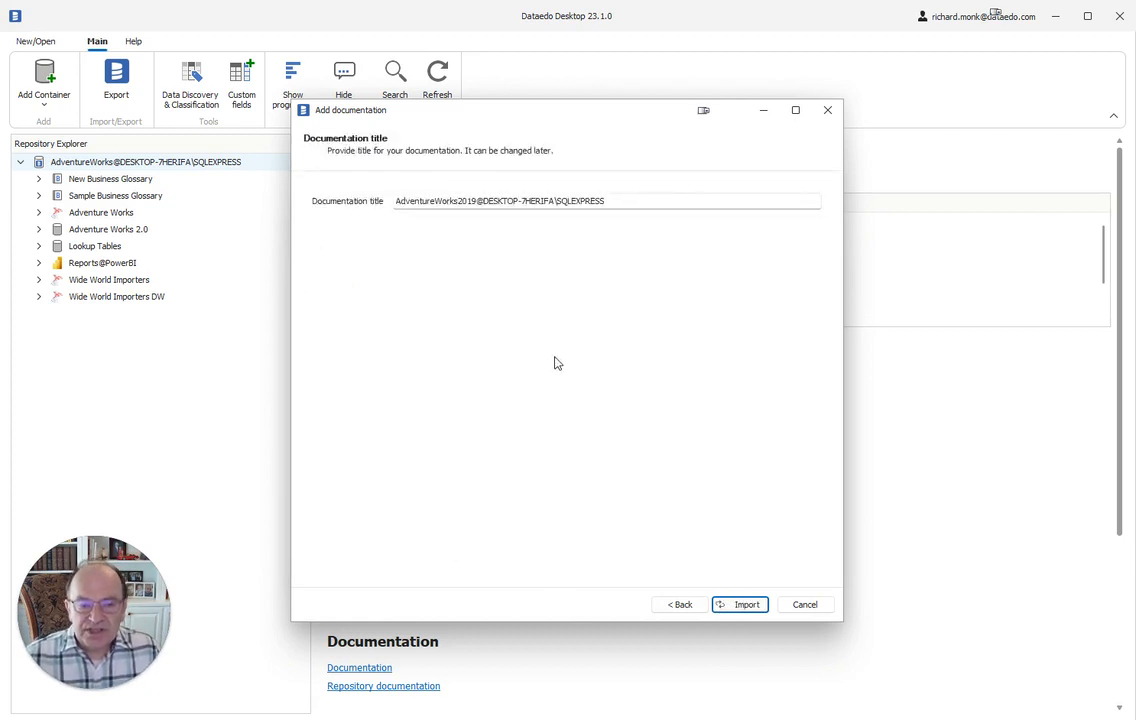
mouse_move(588, 195)
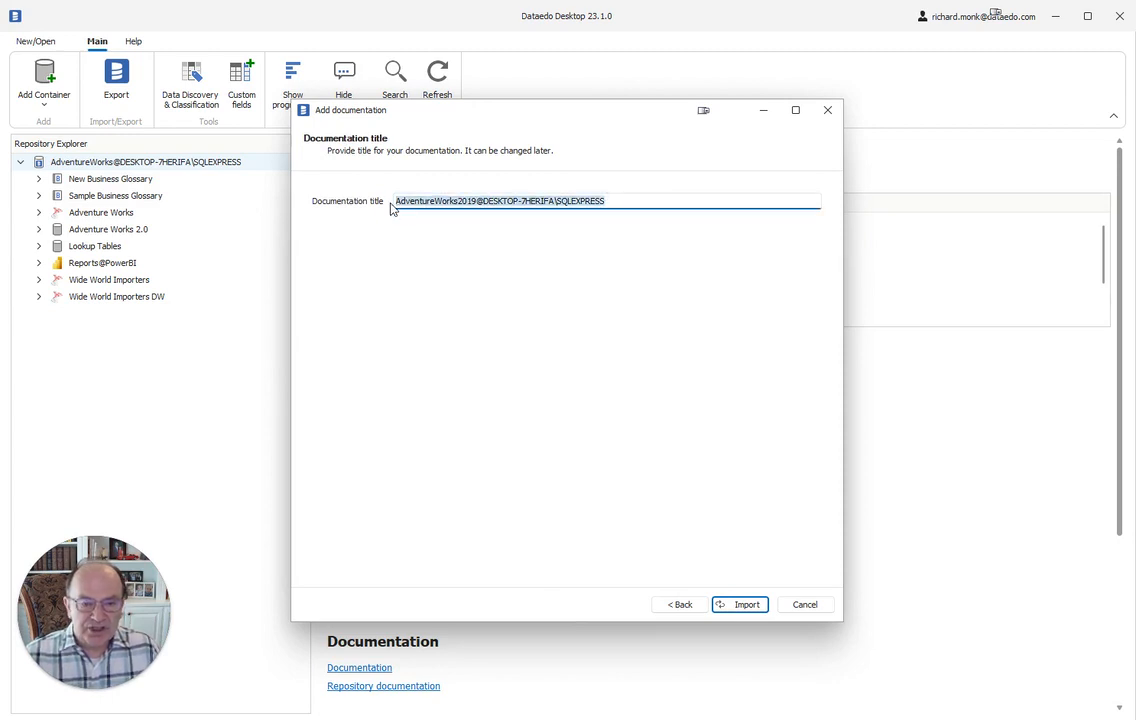
Title the documentation 'My New SQL Server Connection' and start the import
type("My New SQL Server Connection")
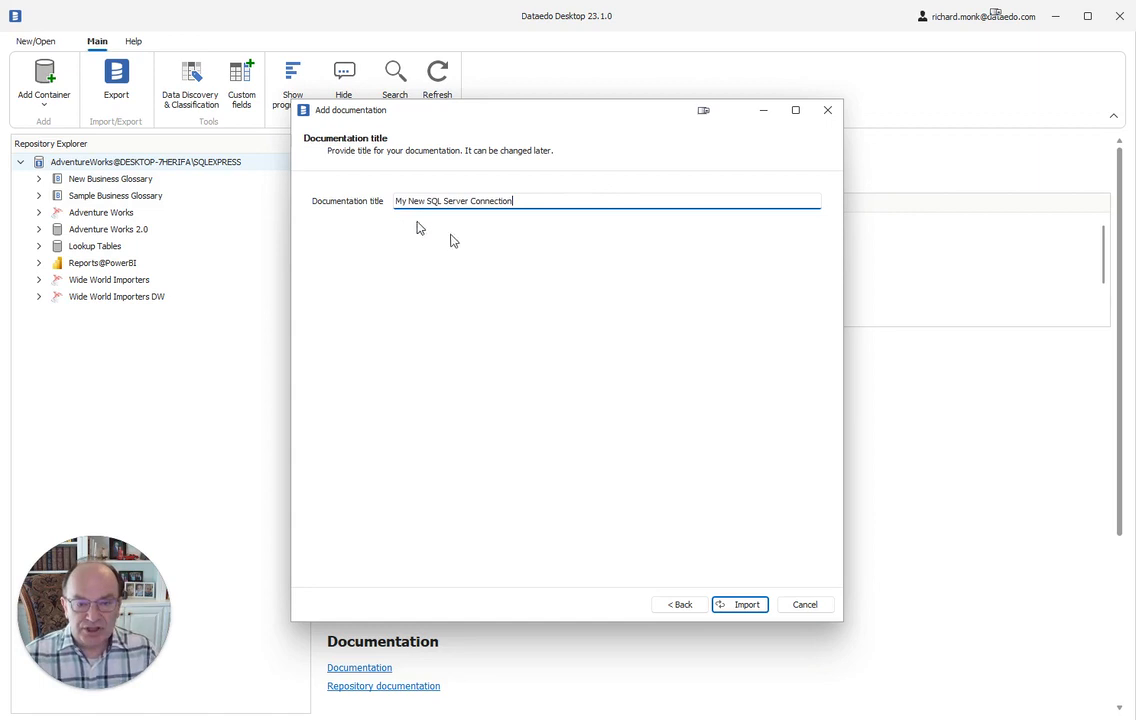
mouse_move(470, 300)
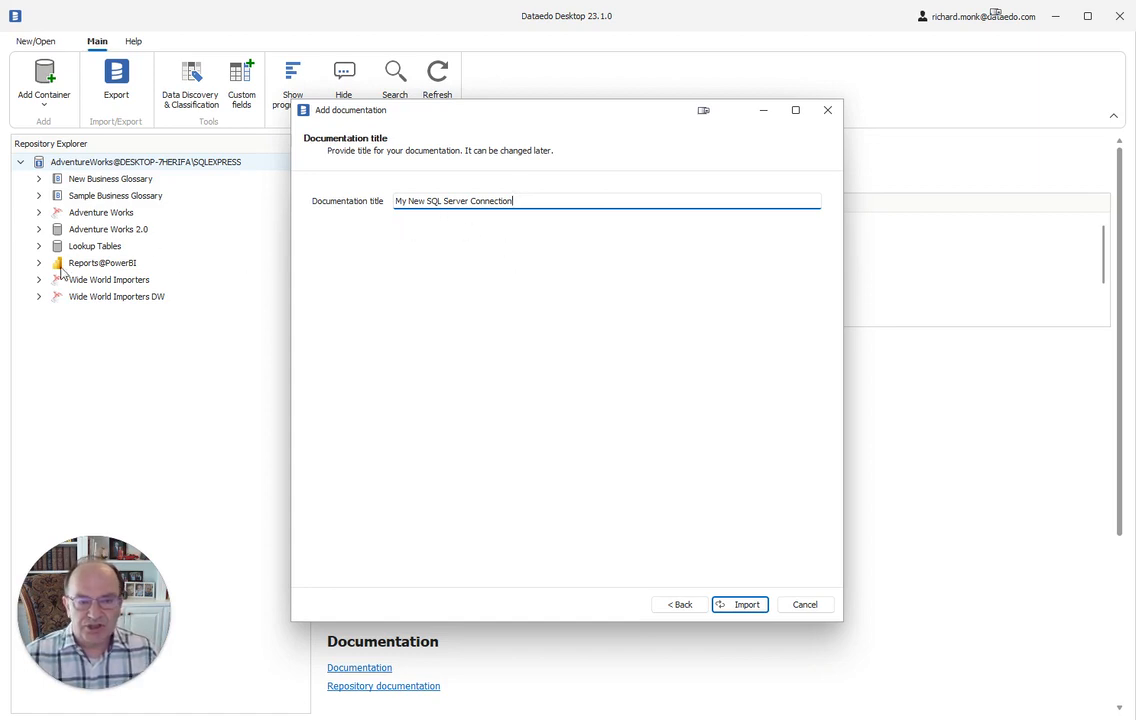
mouse_move(735, 551)
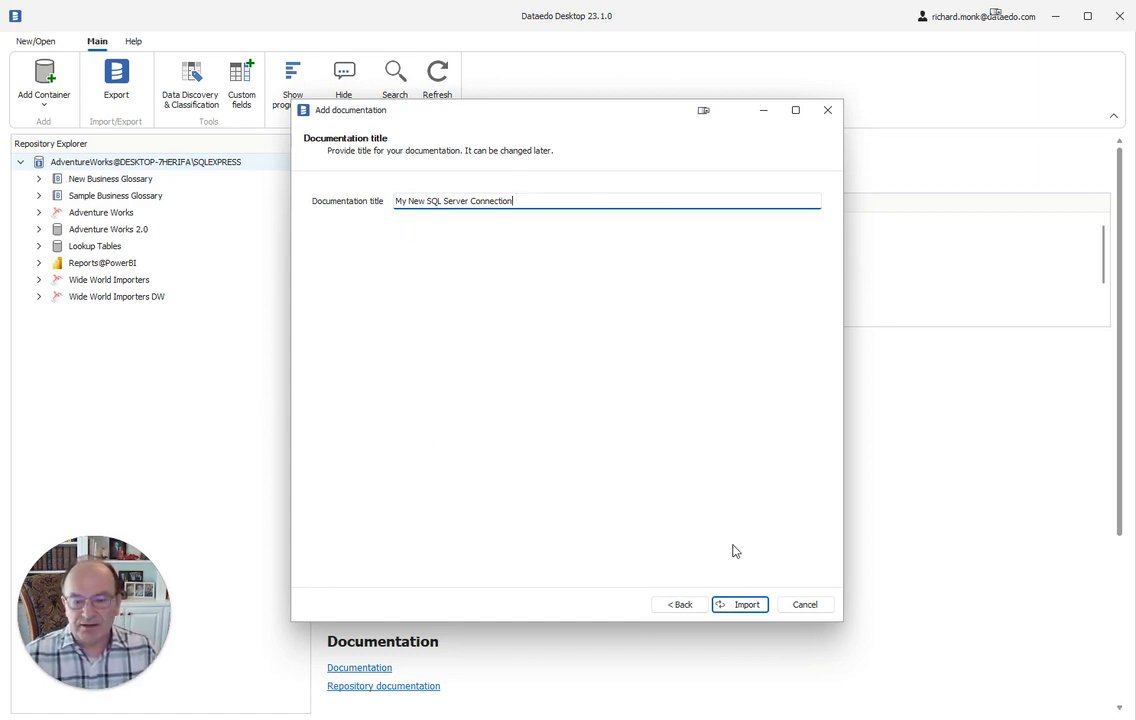
left_click(740, 604)
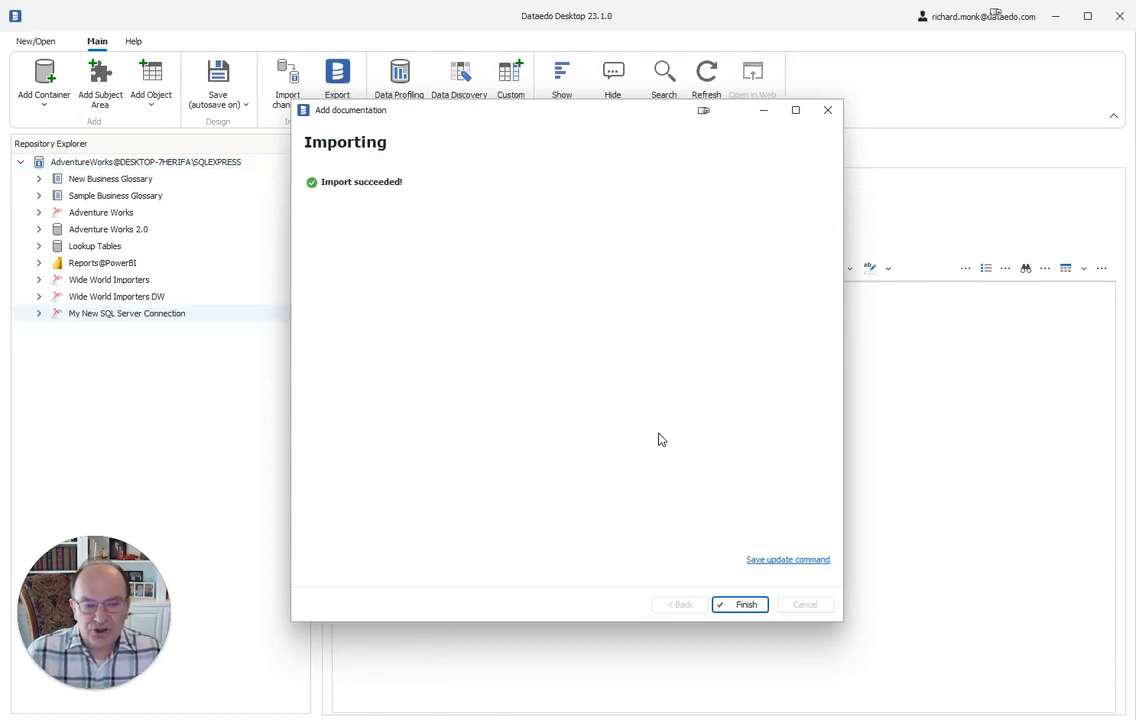
mouse_move(382, 206)
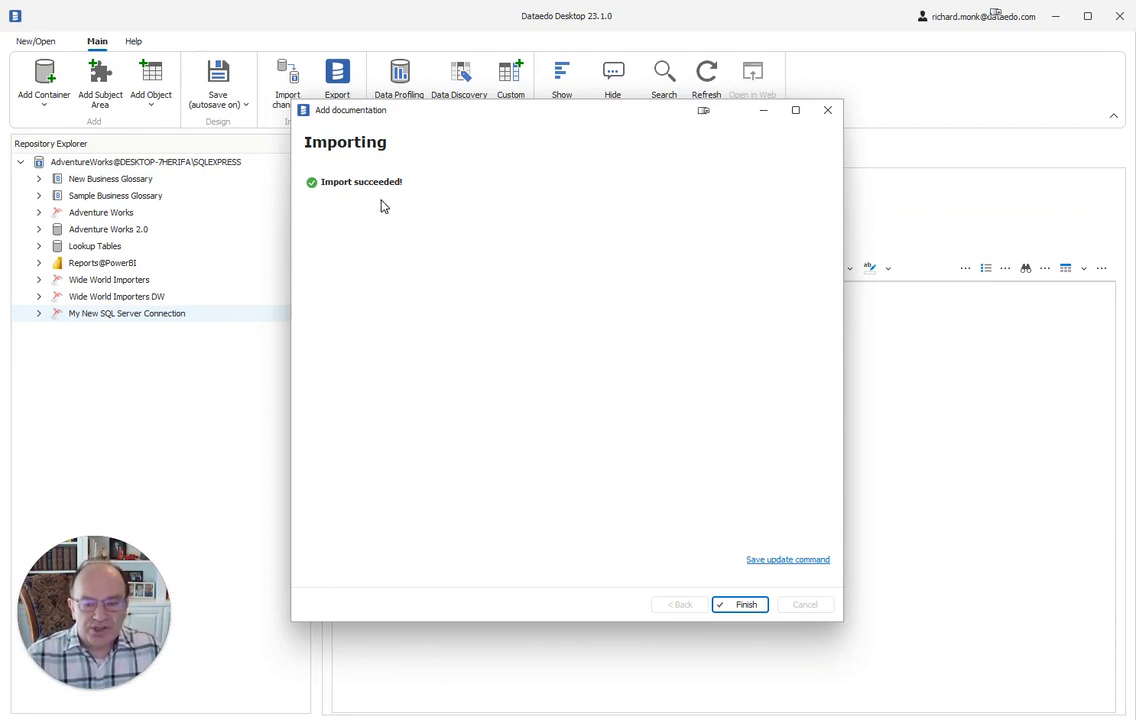
Finish the successful import to show the new documentation's details page
left_click(739, 604)
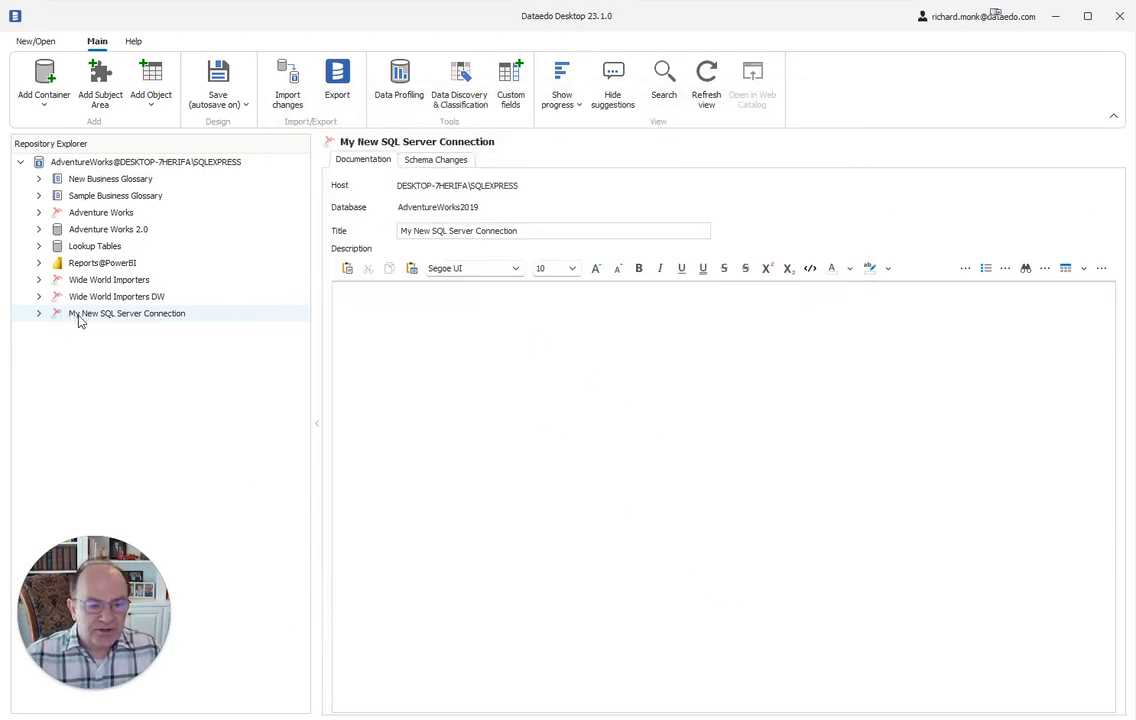
Expand the new connection to show Tables [71], Views, Procedures, Functions, and list the tables
left_click(38, 313)
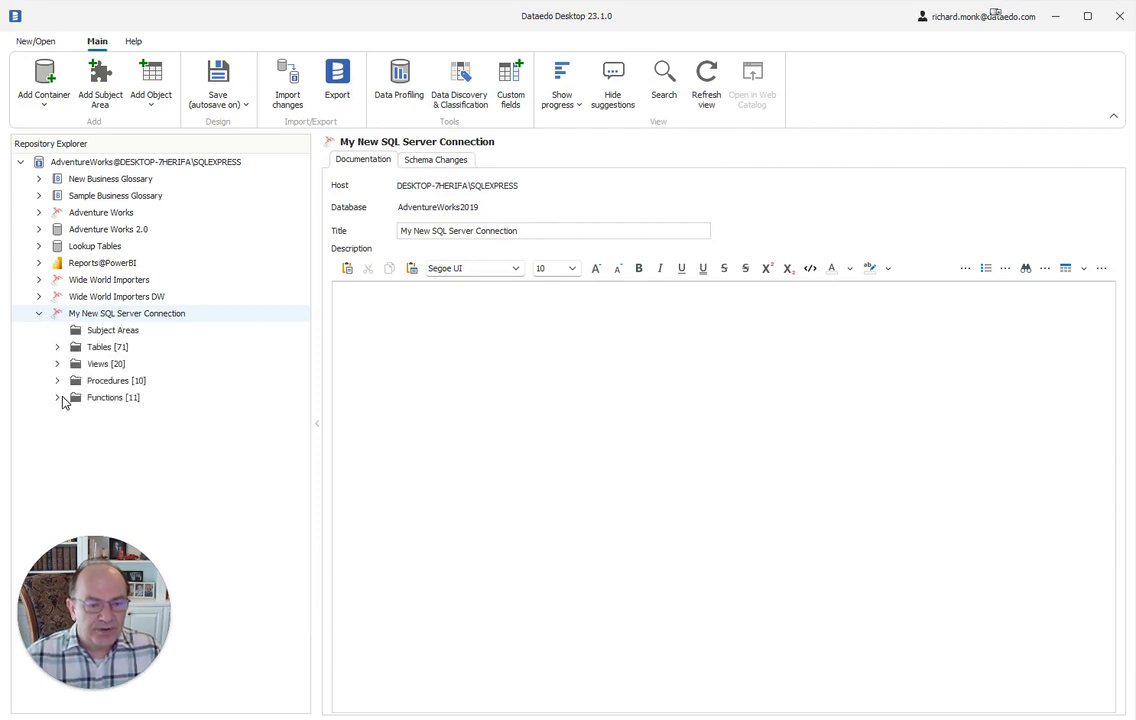
left_click(57, 397)
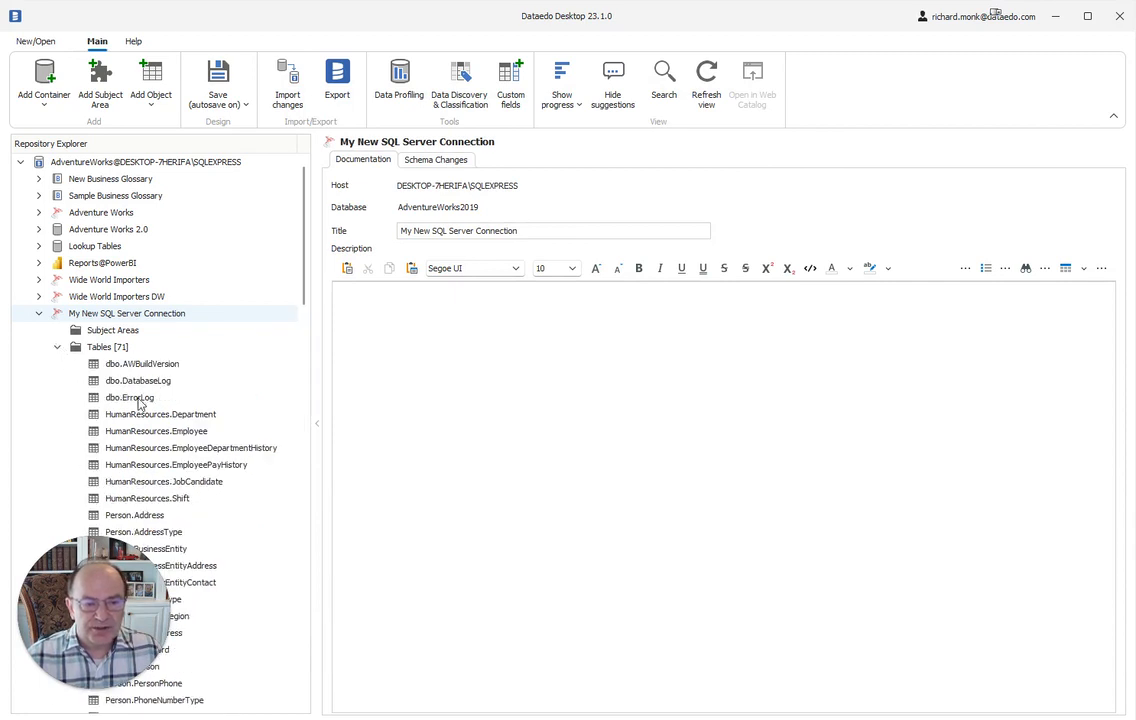
mouse_move(200, 448)
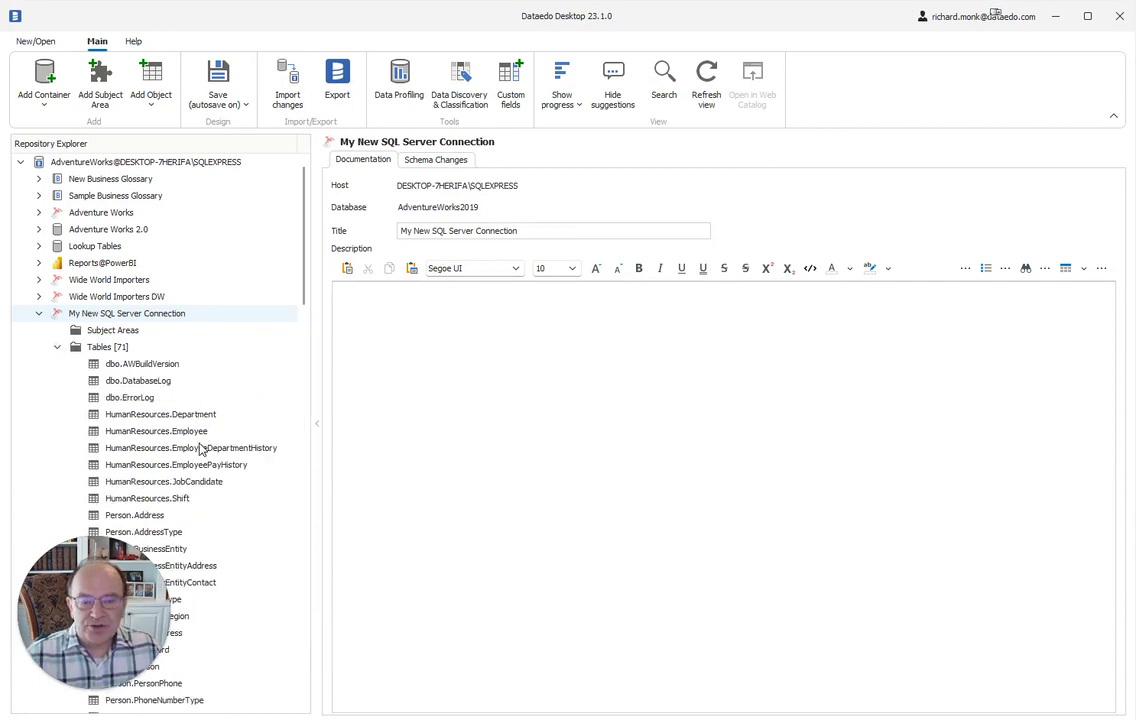